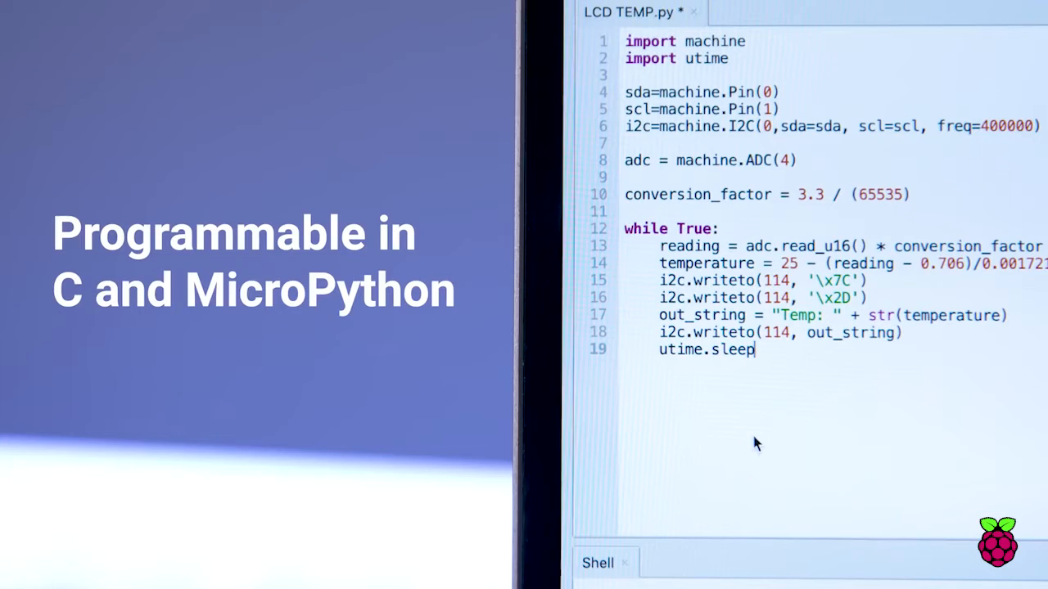
pyautogui.write('(2')
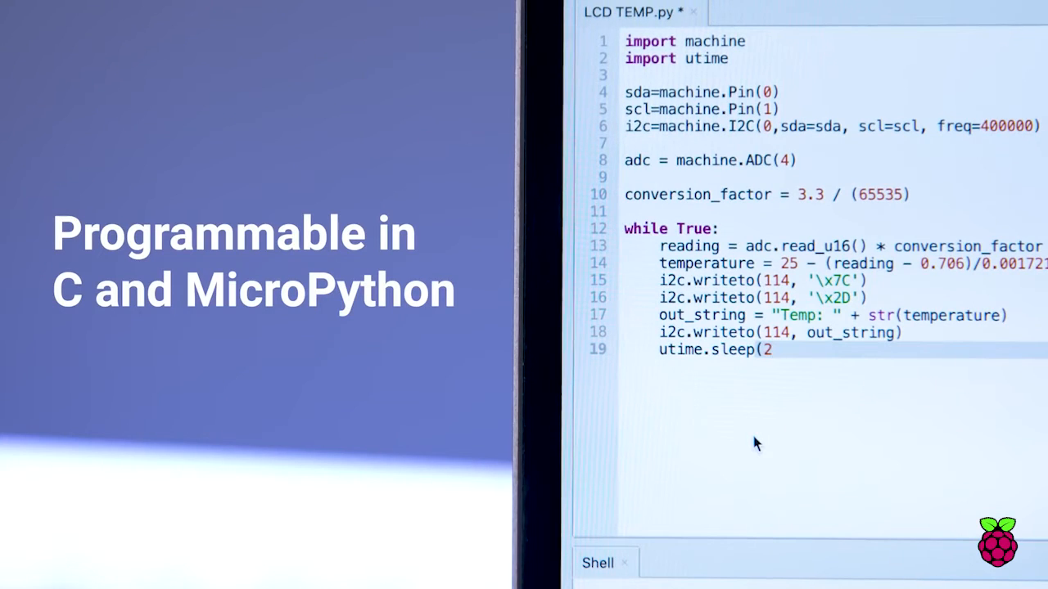